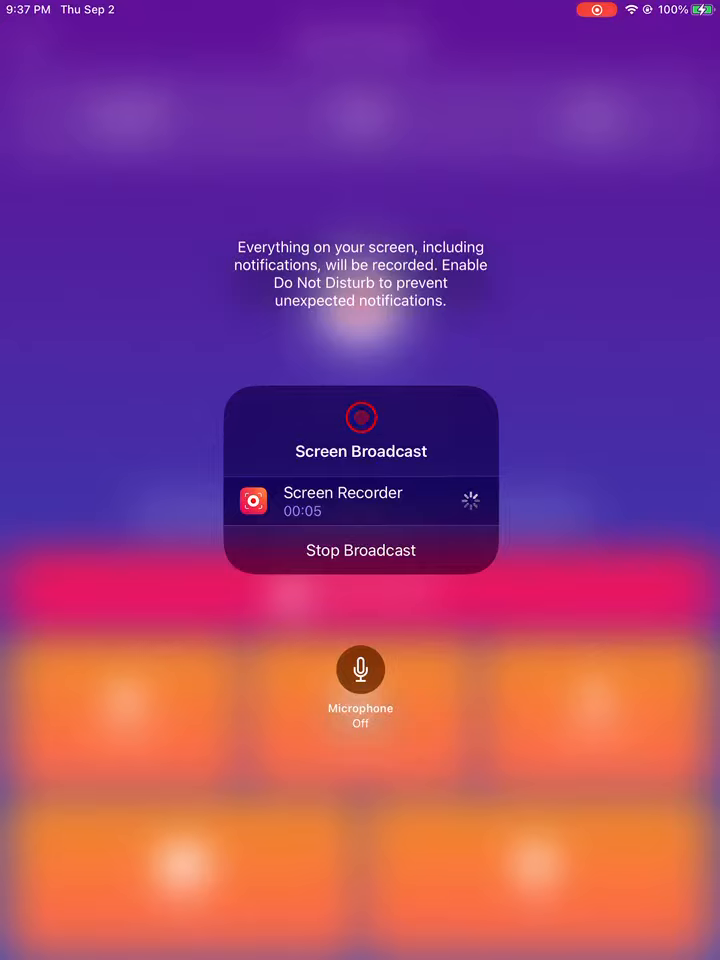
Leave the screen broadcast running and launch GarageBand to reach the Lead Vocals multitrack project.
click(360, 550)
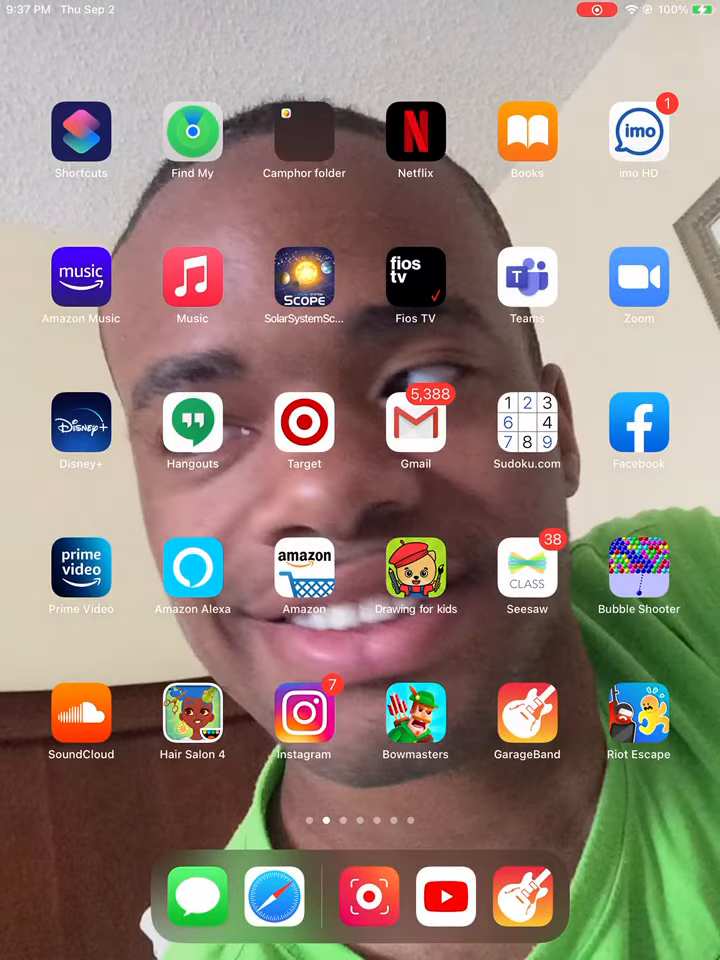
click(526, 712)
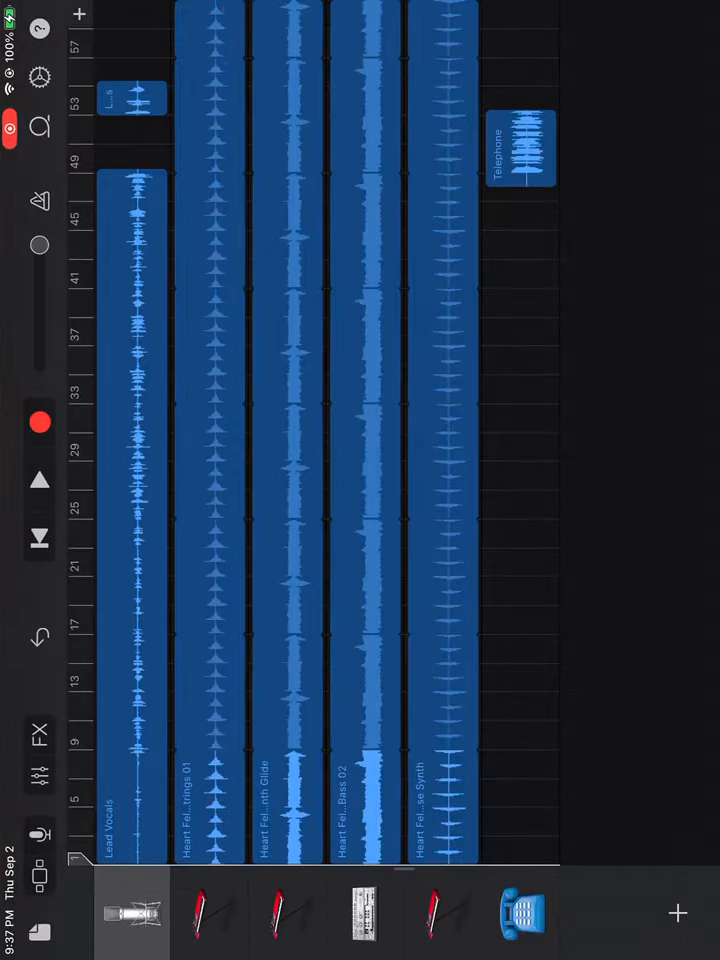